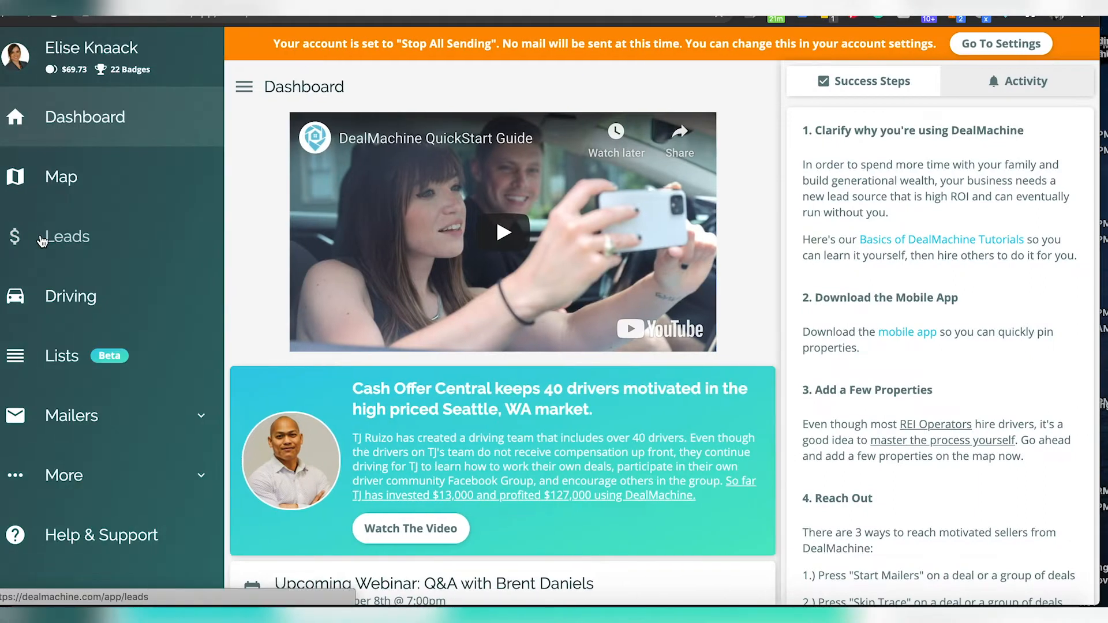
Step: From Leads, start an import and load e0pighma.csv from Downloads
{"action": "left_click", "coordinate": [65, 236]}
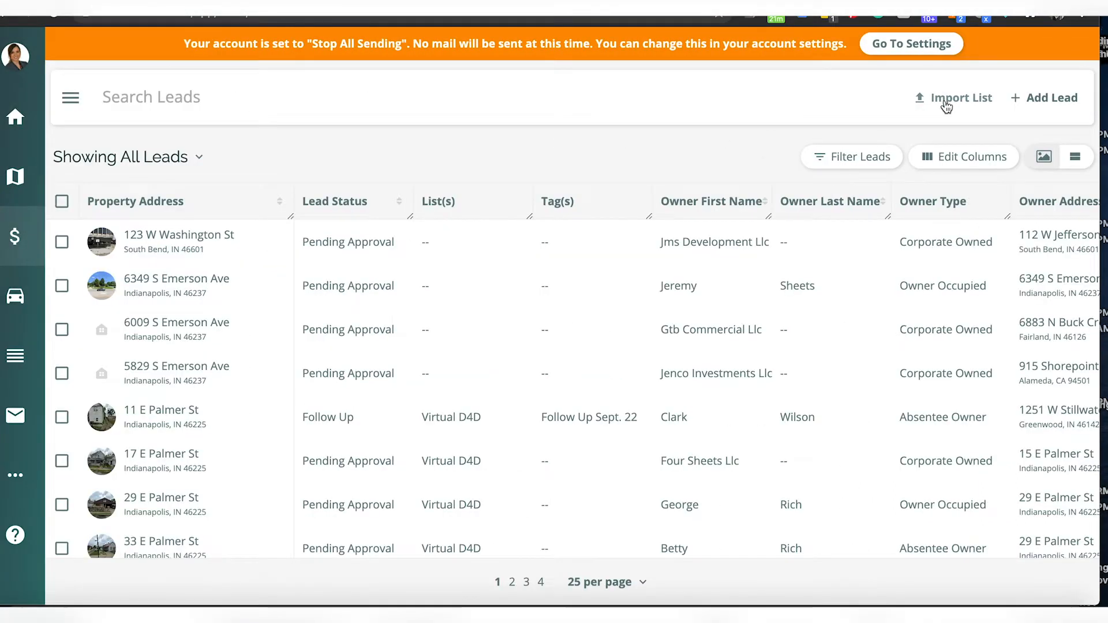
{"action": "left_click", "coordinate": [953, 96]}
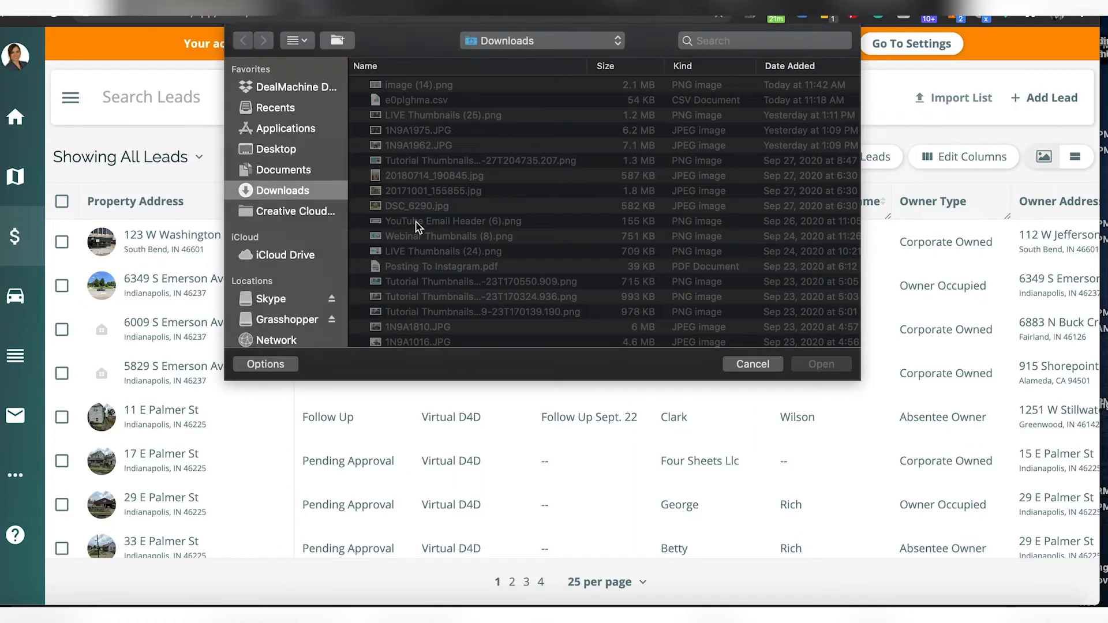
{"action": "left_click", "coordinate": [417, 99]}
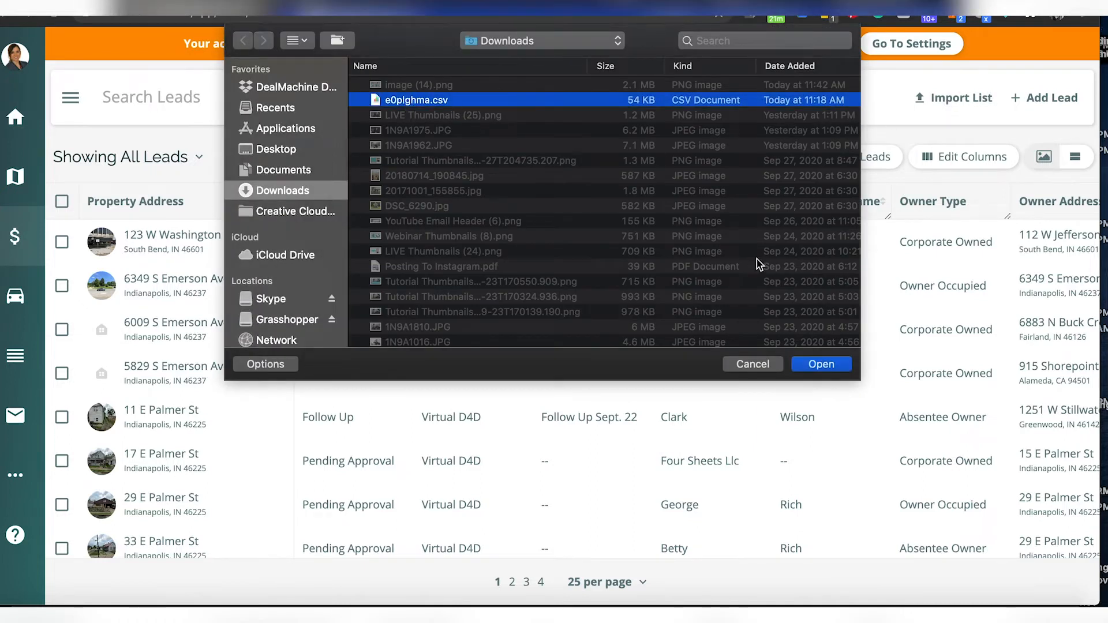
{"action": "left_click", "coordinate": [820, 364]}
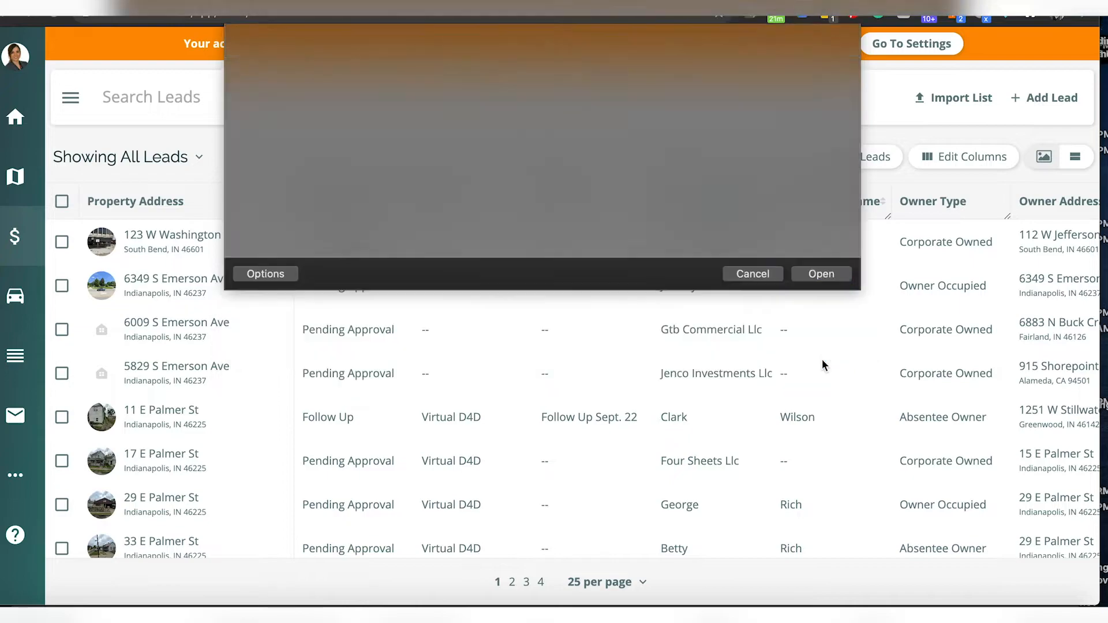
Step: Skip the property_id column and map property_address_full to Full Address
{"action": "left_click", "coordinate": [821, 275]}
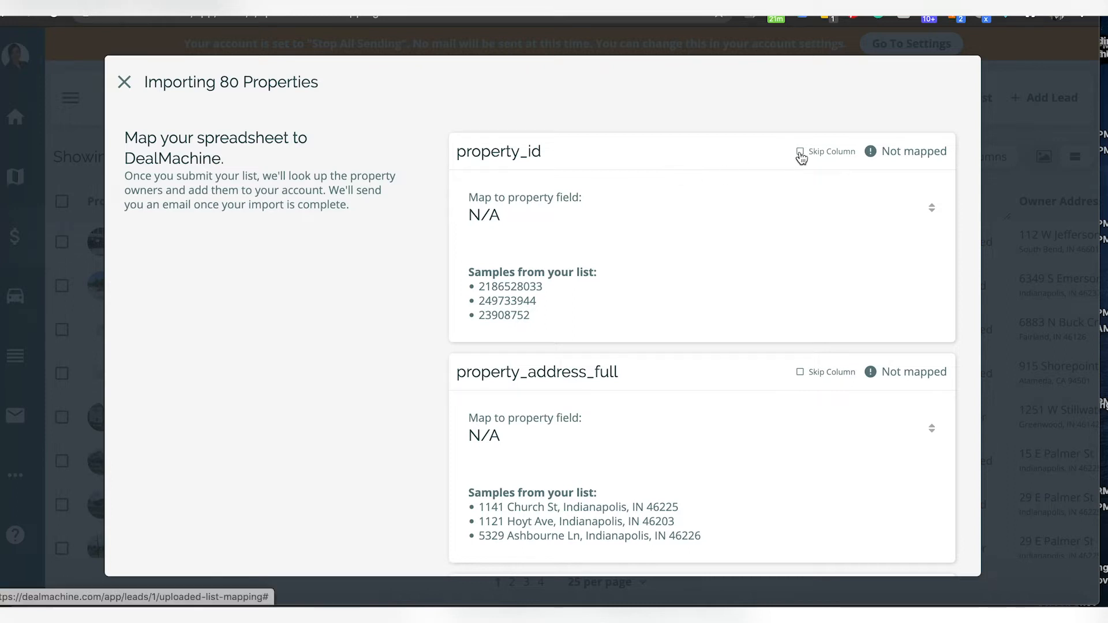
{"action": "left_click", "coordinate": [800, 151]}
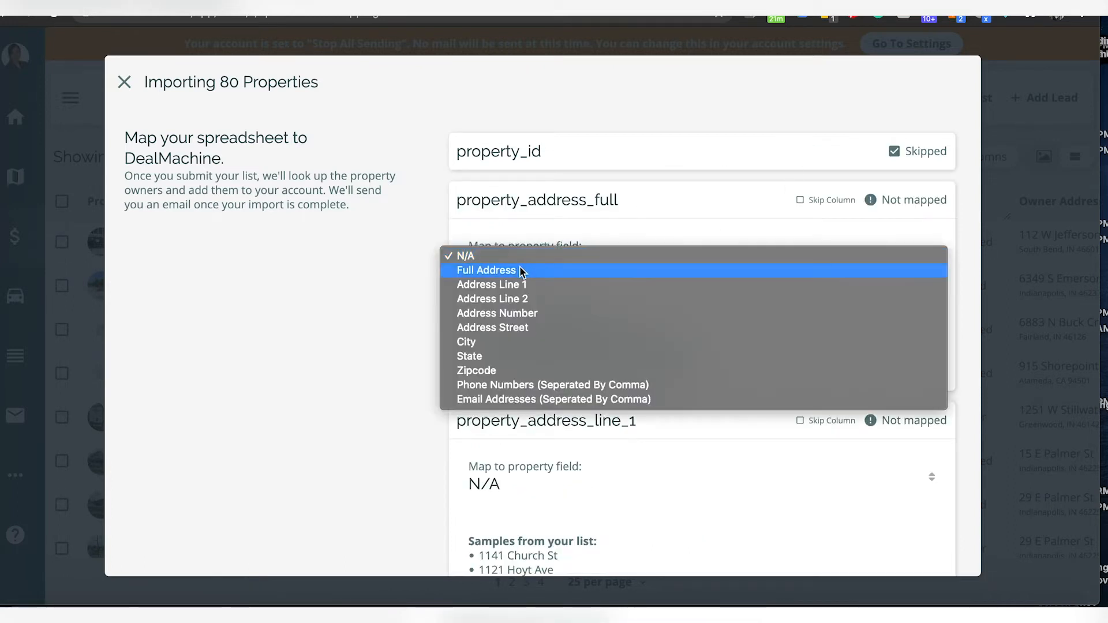
{"action": "left_click", "coordinate": [485, 270]}
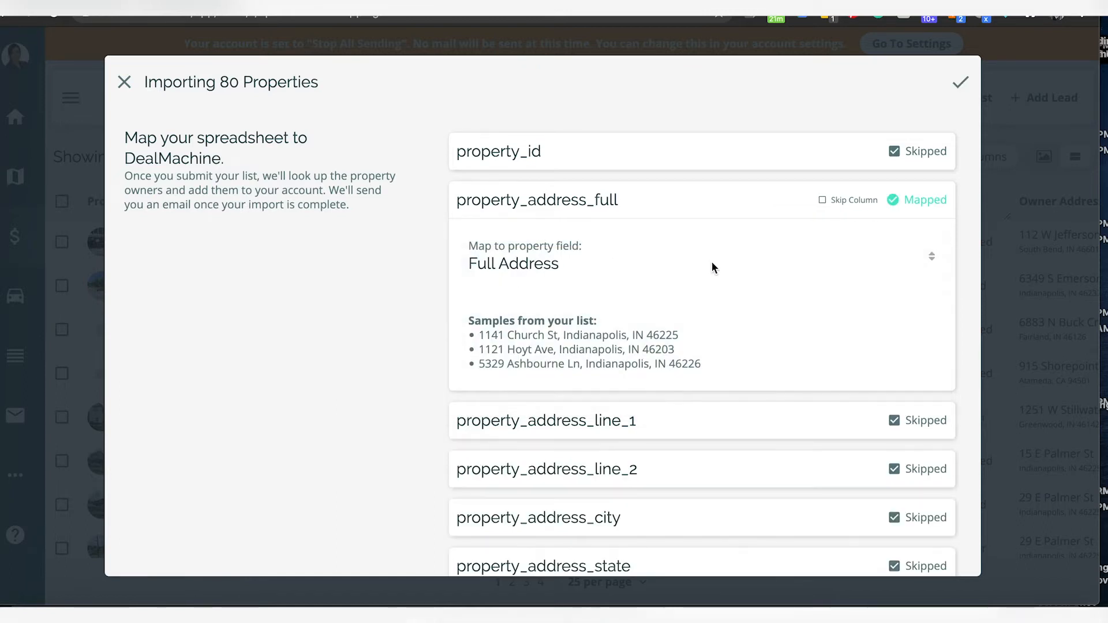
Step: Unskip email_addresses and map it to Email Addresses (Seperated By Comma)
{"action": "scroll", "scroll_direction": "down", "scroll_amount": 3}
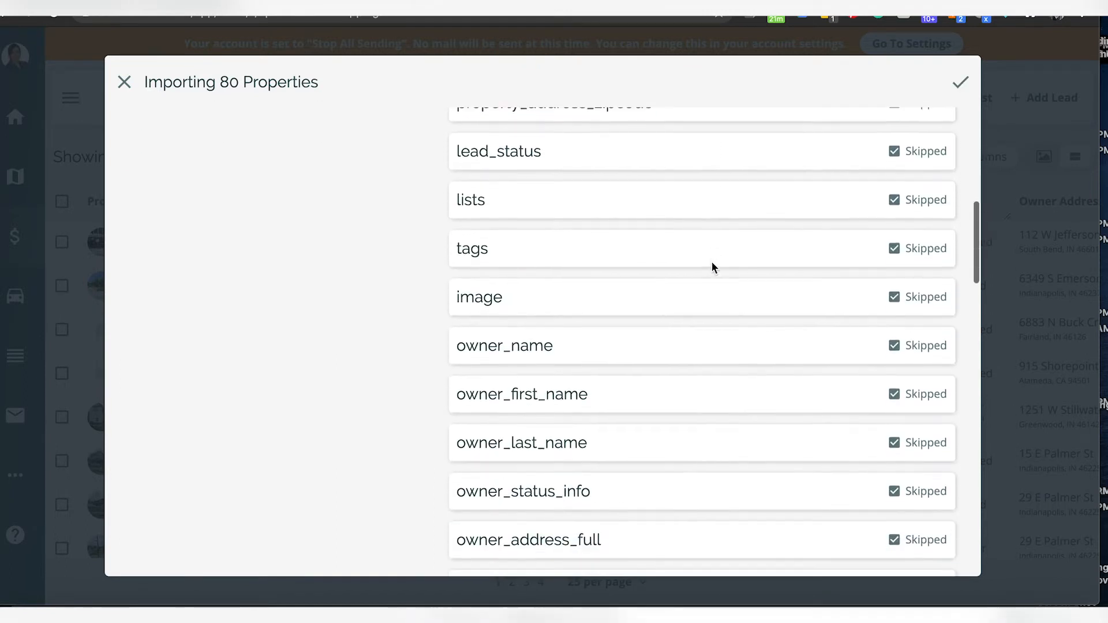
{"action": "scroll", "scroll_direction": "down", "scroll_amount": 3}
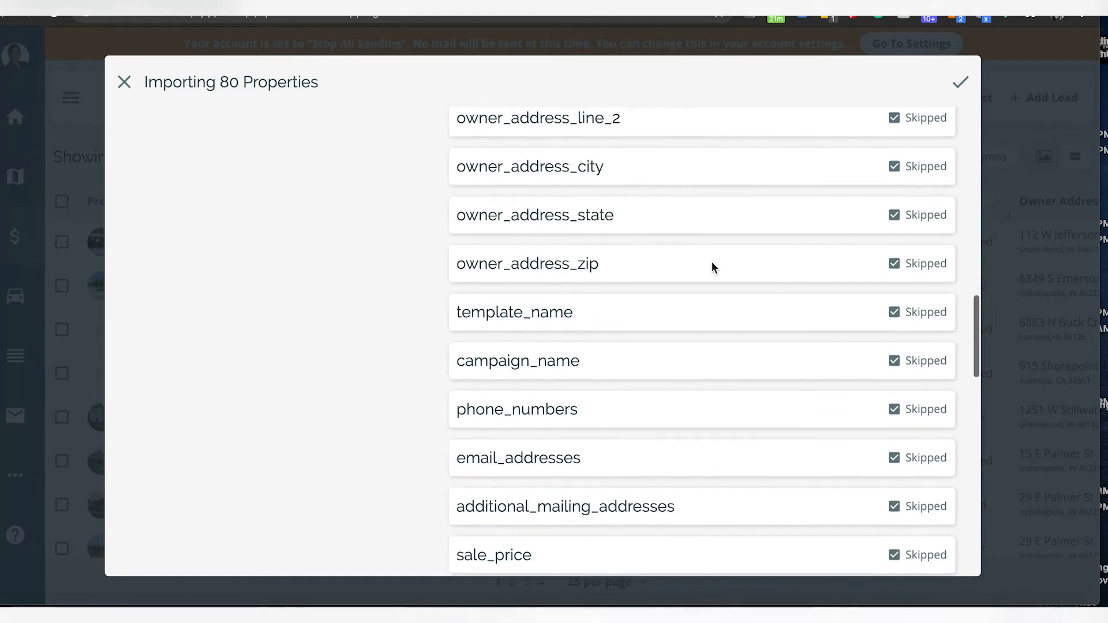
{"action": "scroll", "scroll_direction": "down", "scroll_amount": 3}
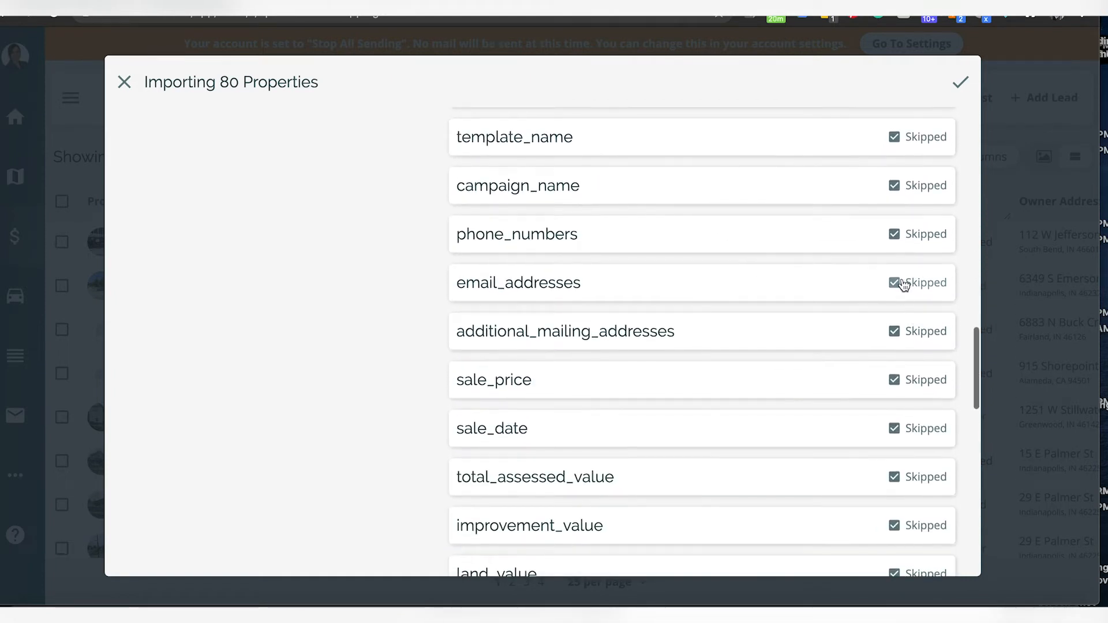
{"action": "left_click", "coordinate": [893, 282]}
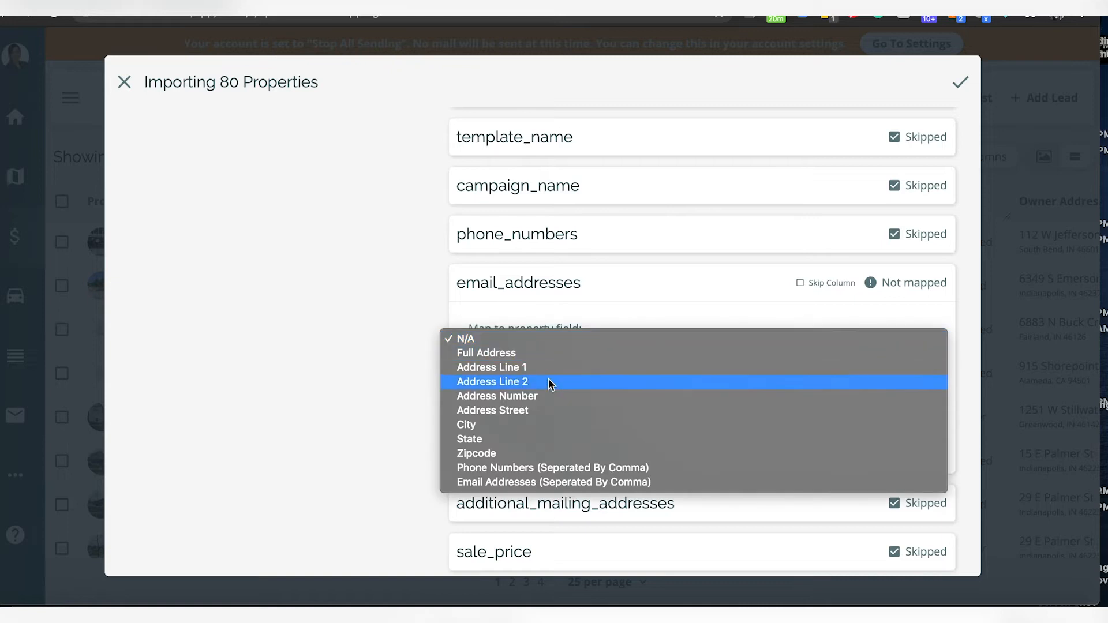
{"action": "left_click", "coordinate": [553, 483]}
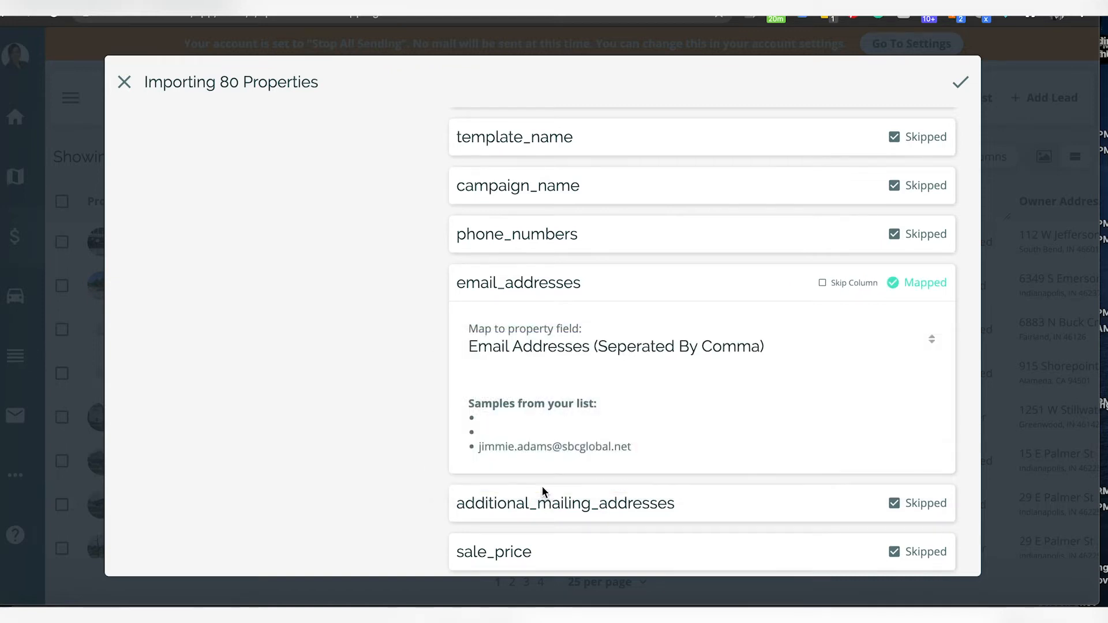
{"action": "mouse_move", "coordinate": [609, 376]}
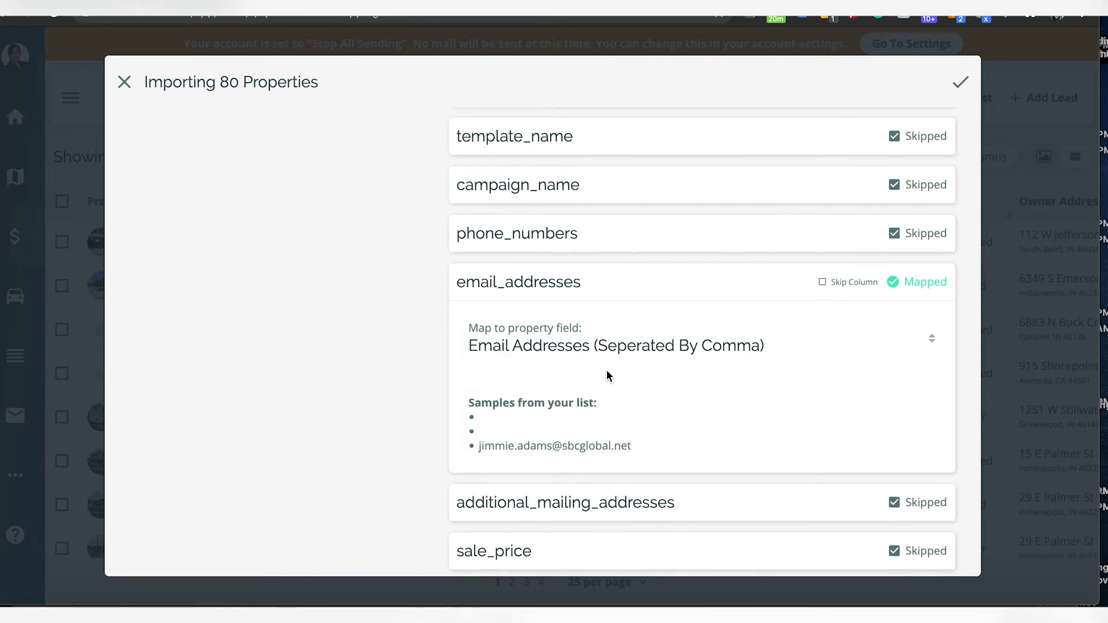
Step: Map phone_numbers to Phone Numbers (Seperated By Comma) and submit the mapping to start the import
{"action": "scroll", "scroll_direction": "down", "scroll_amount": 3}
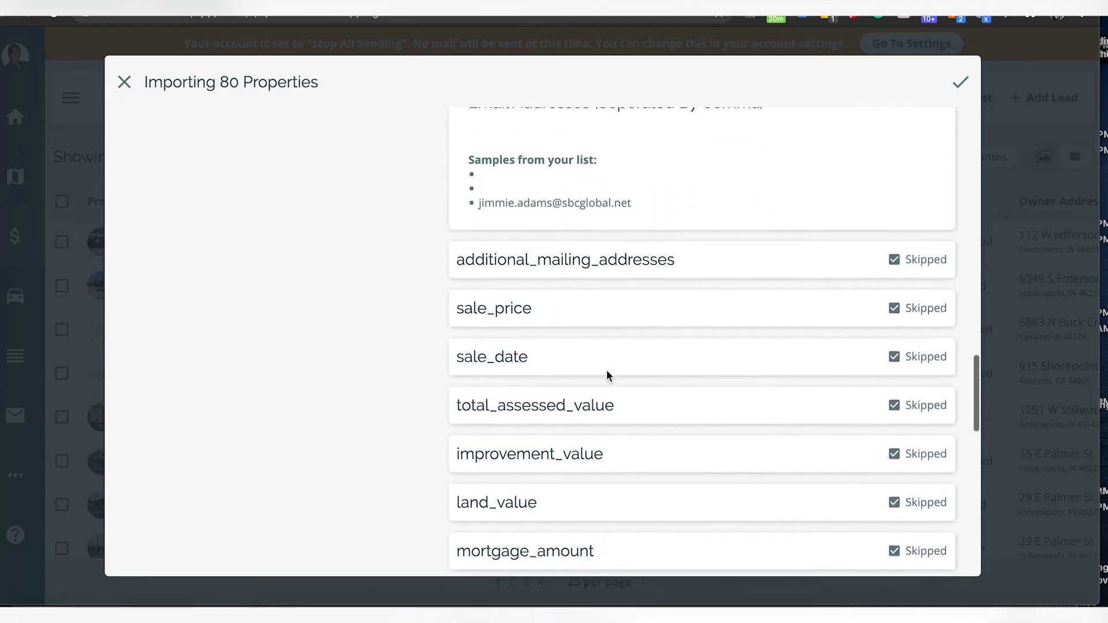
{"action": "scroll", "scroll_direction": "down", "scroll_amount": 3}
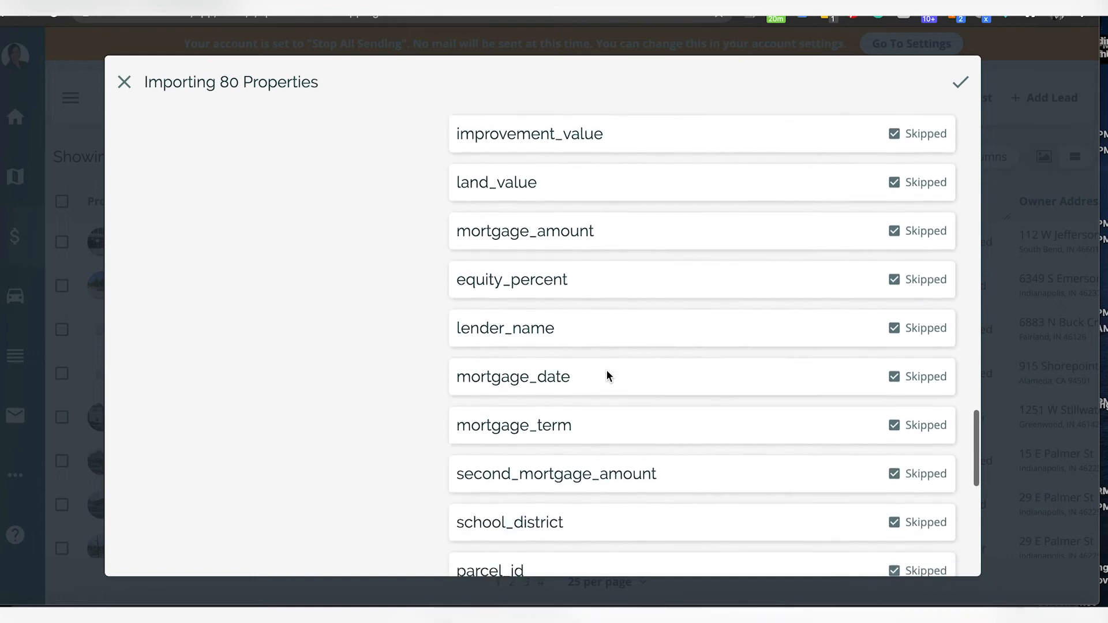
{"action": "scroll", "scroll_direction": "down", "scroll_amount": 3}
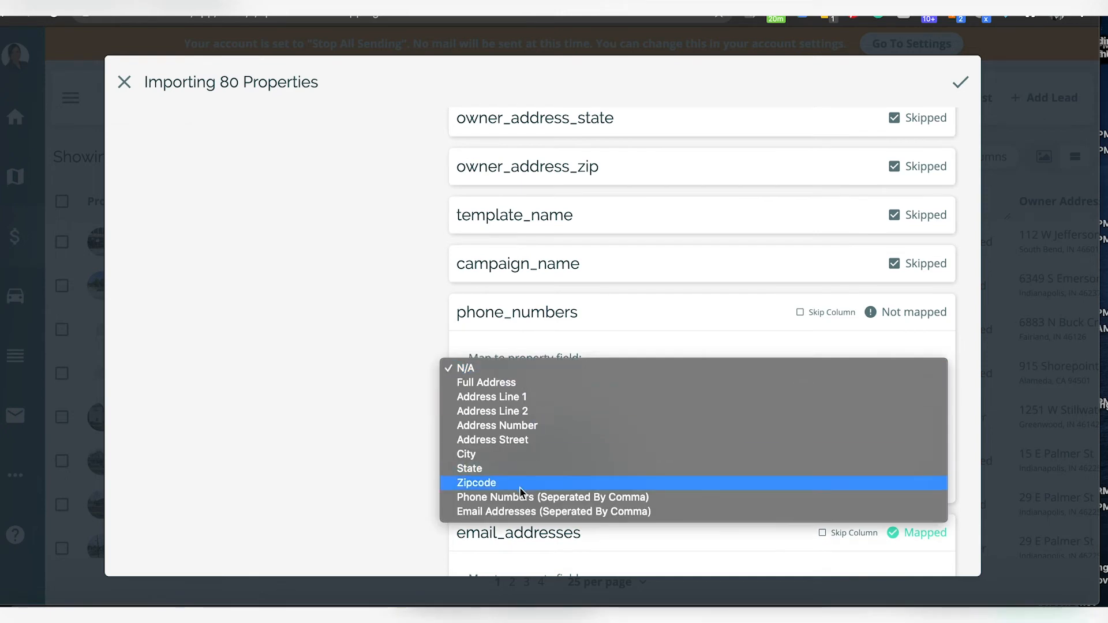
{"action": "left_click", "coordinate": [552, 496]}
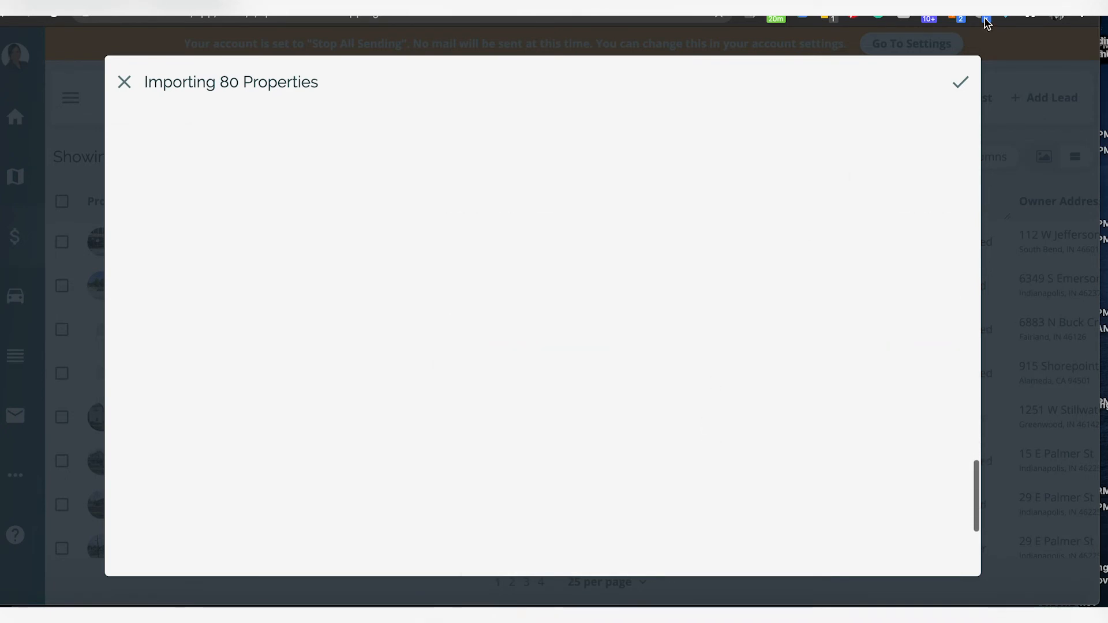
{"action": "left_click", "coordinate": [959, 82]}
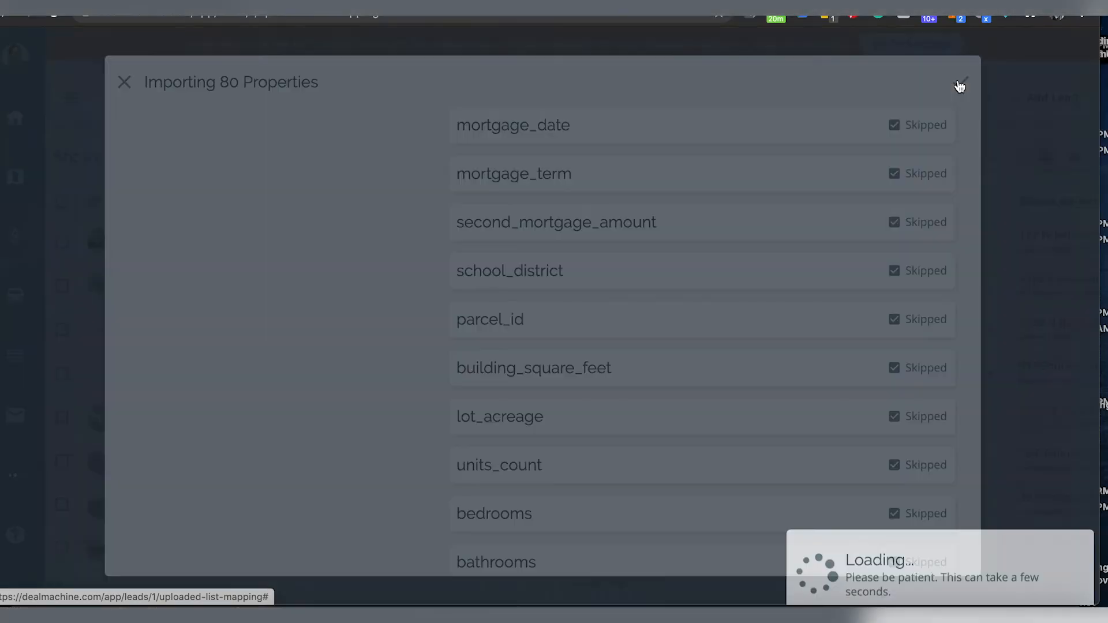